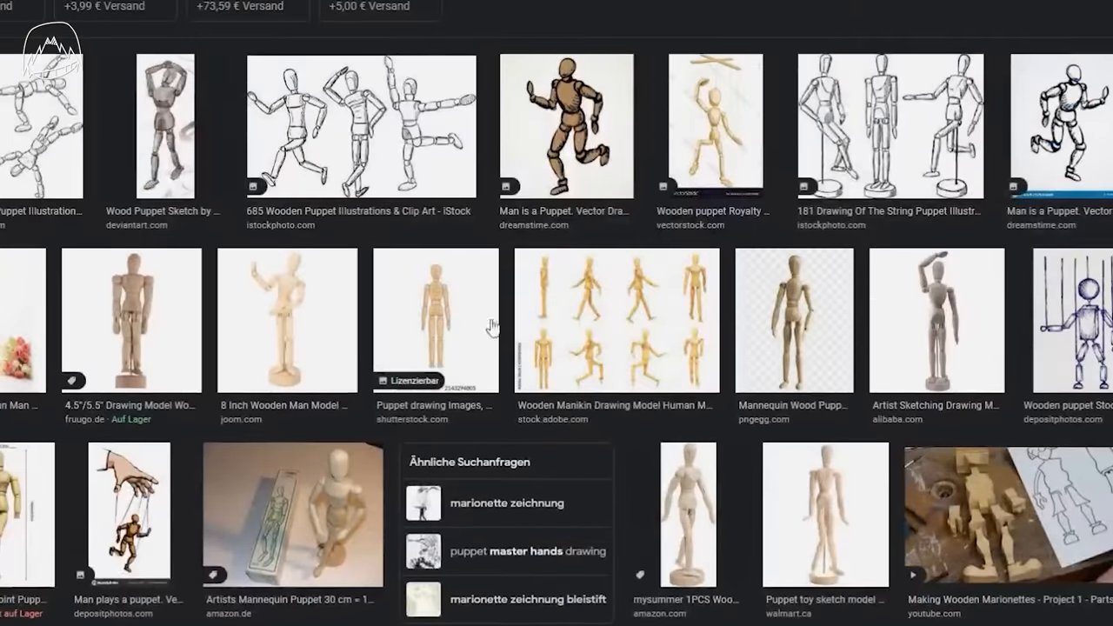
Step: Sort the channel's Videos tab by Most popular so the highest-viewed tutorials lead
click(616, 320)
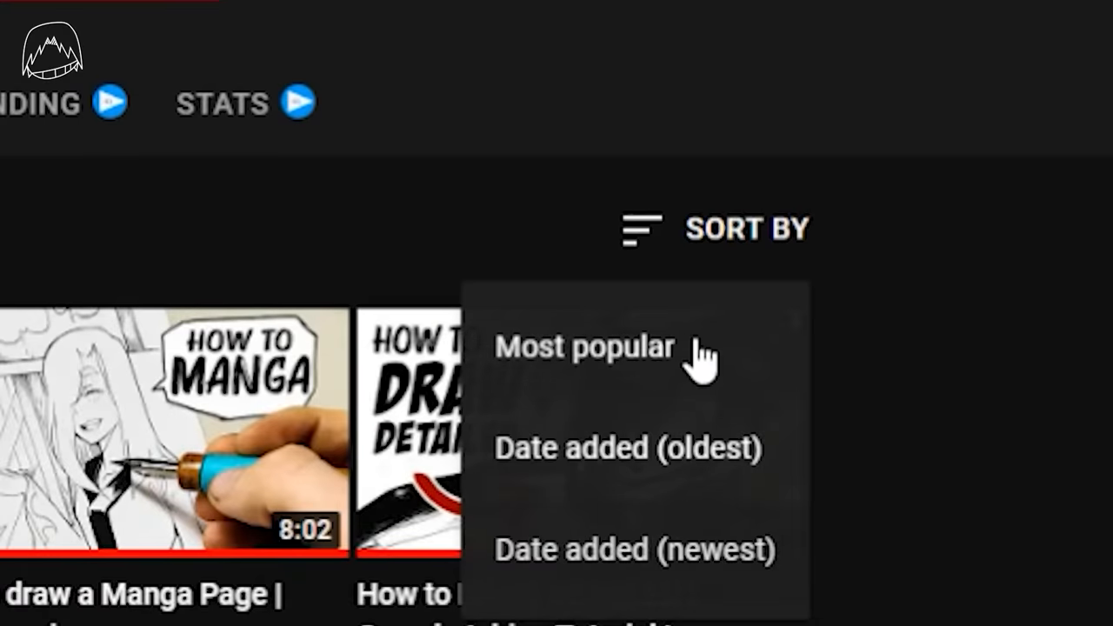
click(584, 346)
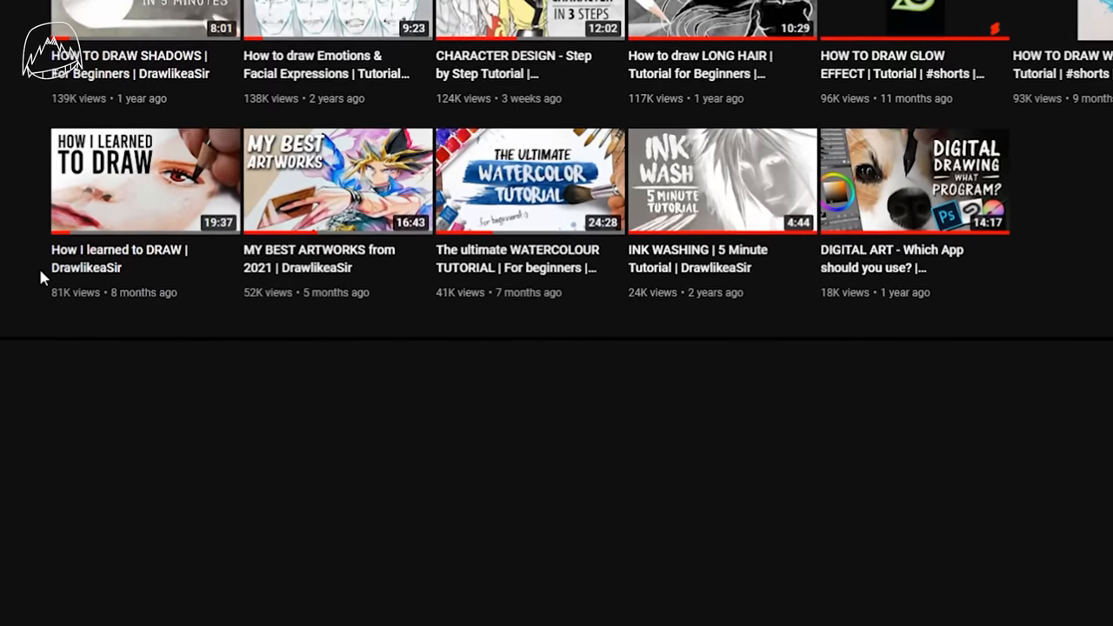